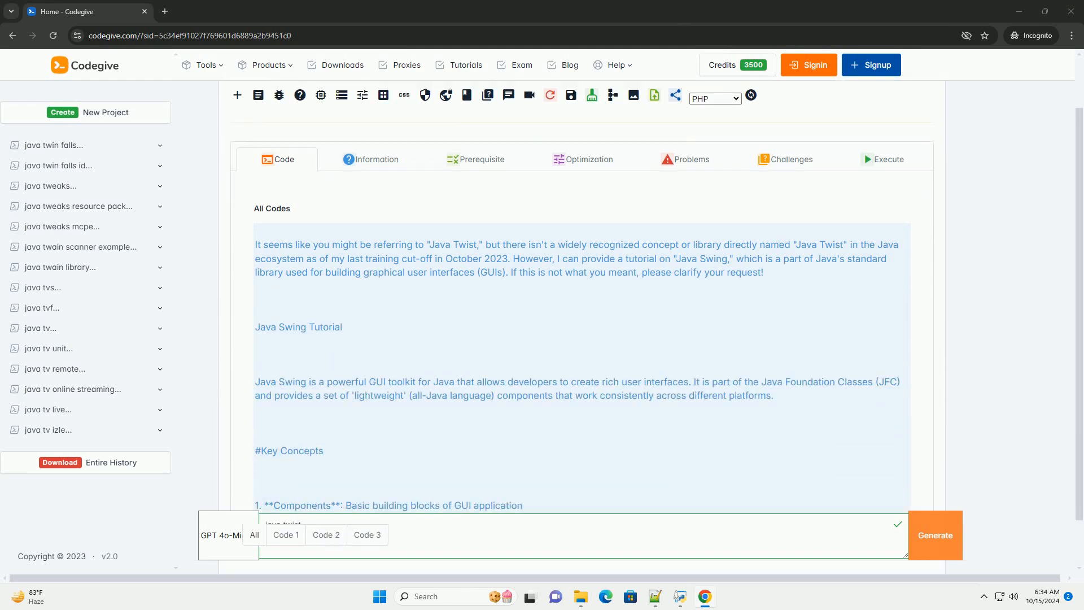
scroll("down", 3)
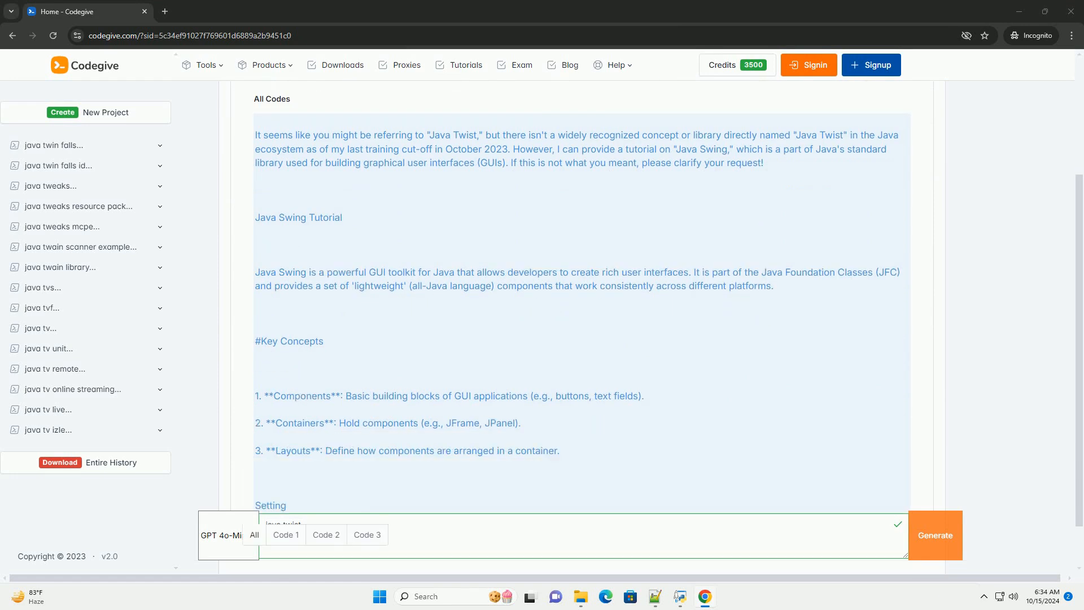
scroll("down", 3)
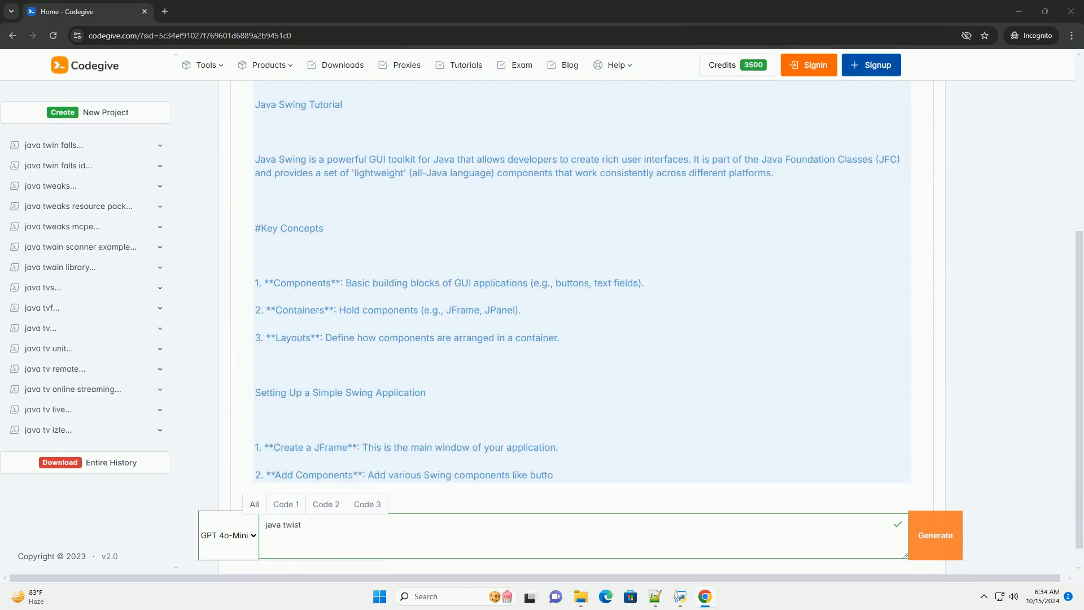
scroll("down", 3)
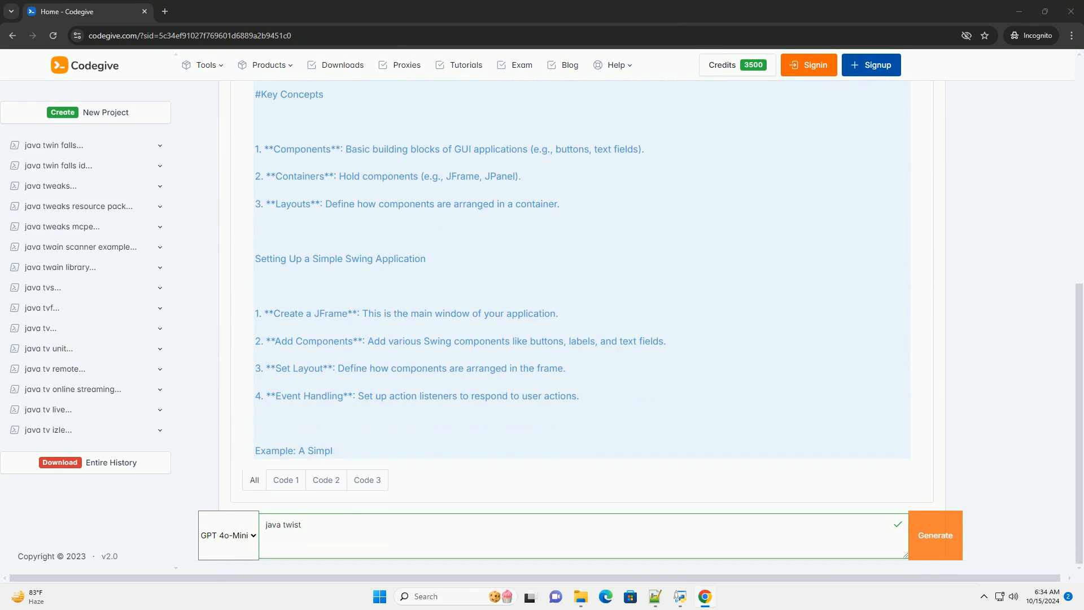
scroll("down", 3)
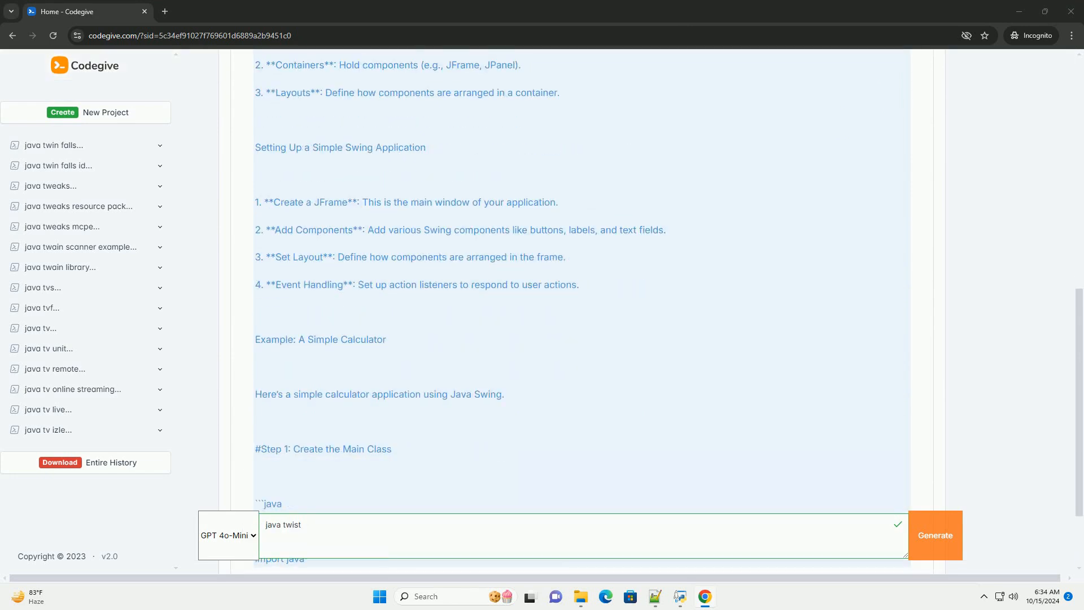
scroll("down", 3)
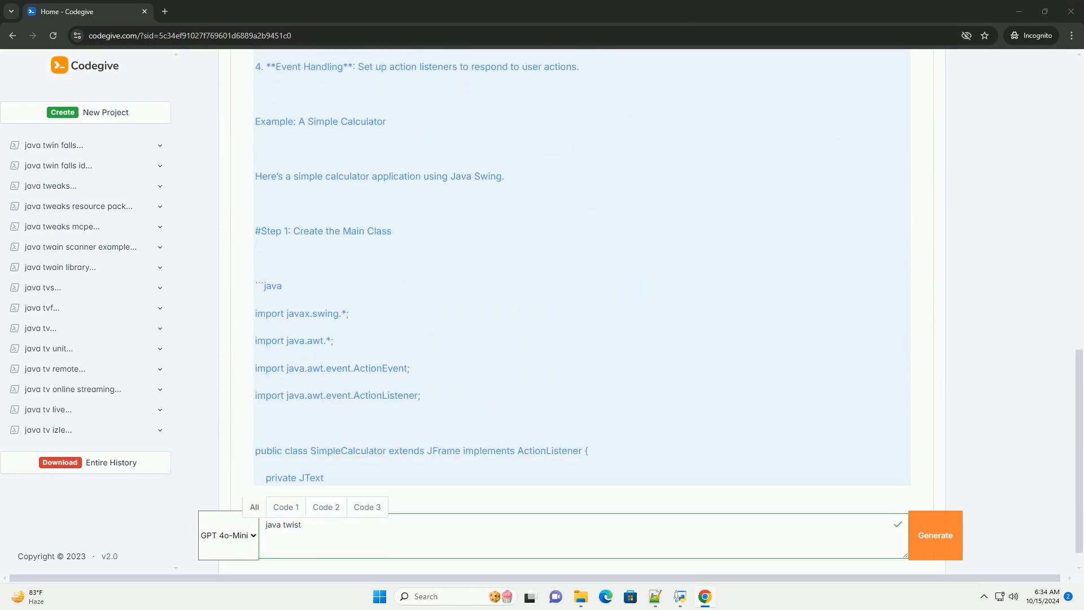
scroll("down", 3)
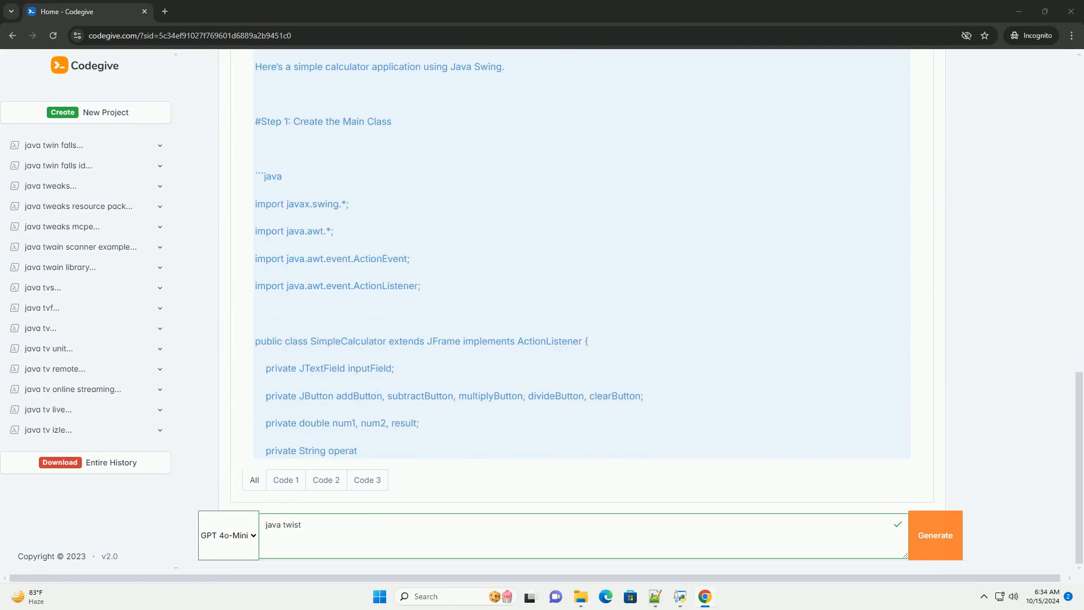
scroll("down", 3)
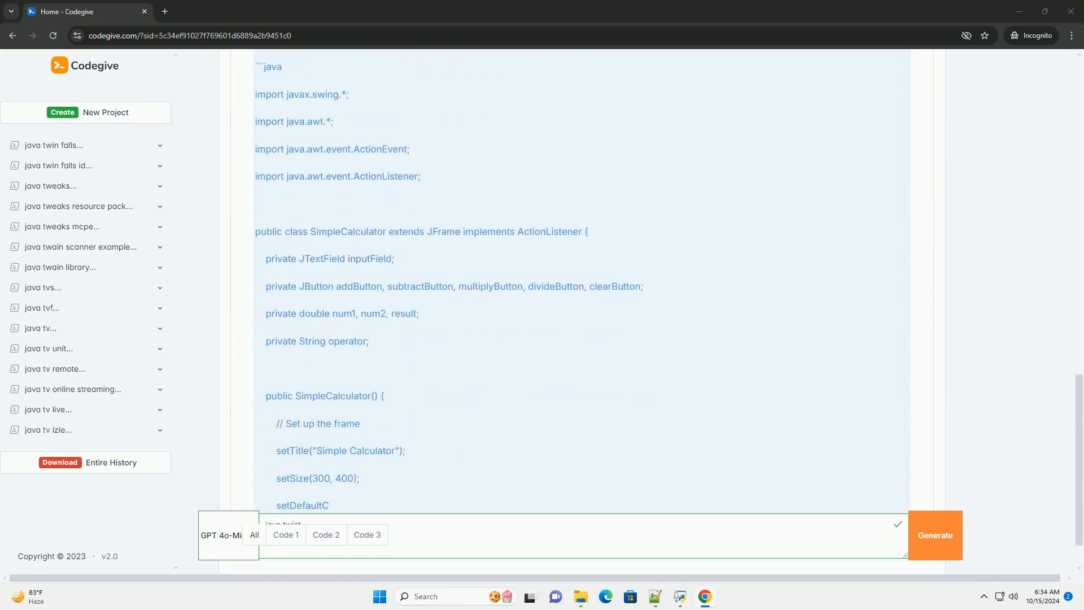
scroll("down", 3)
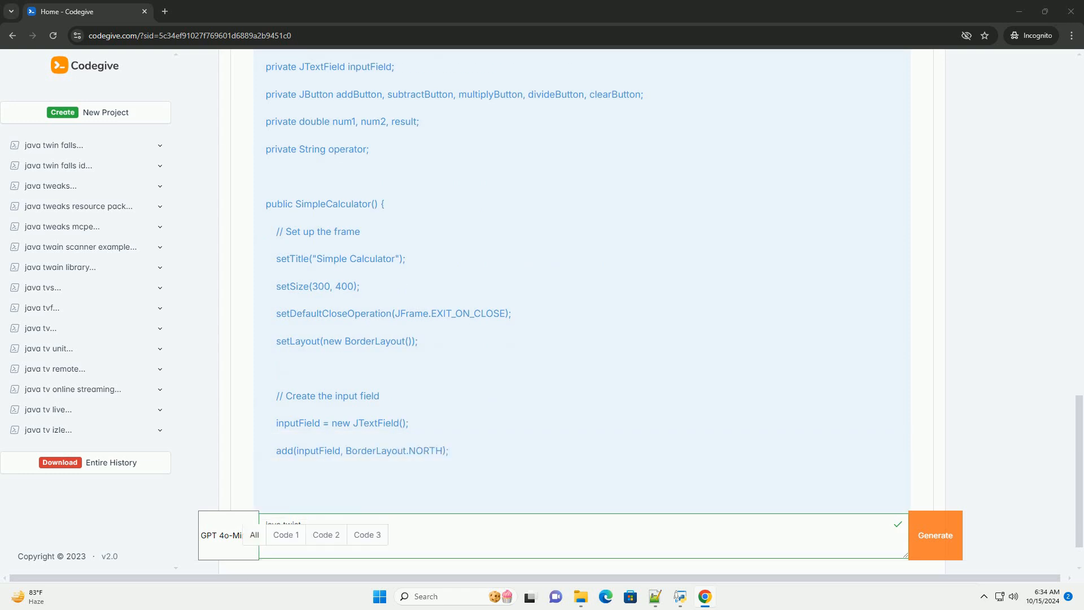
scroll("down", 3)
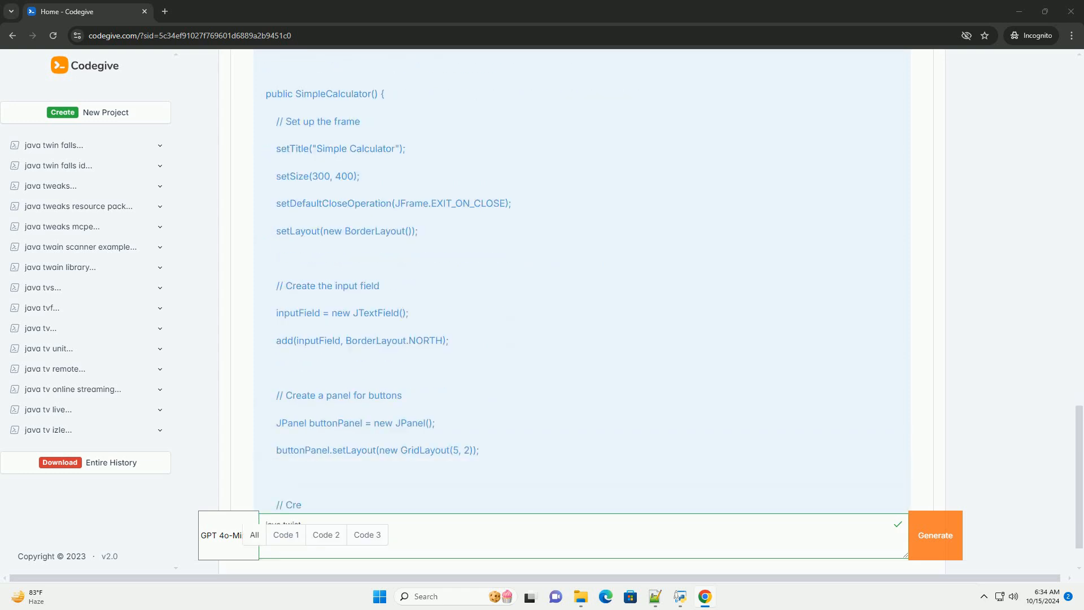
scroll("down", 3)
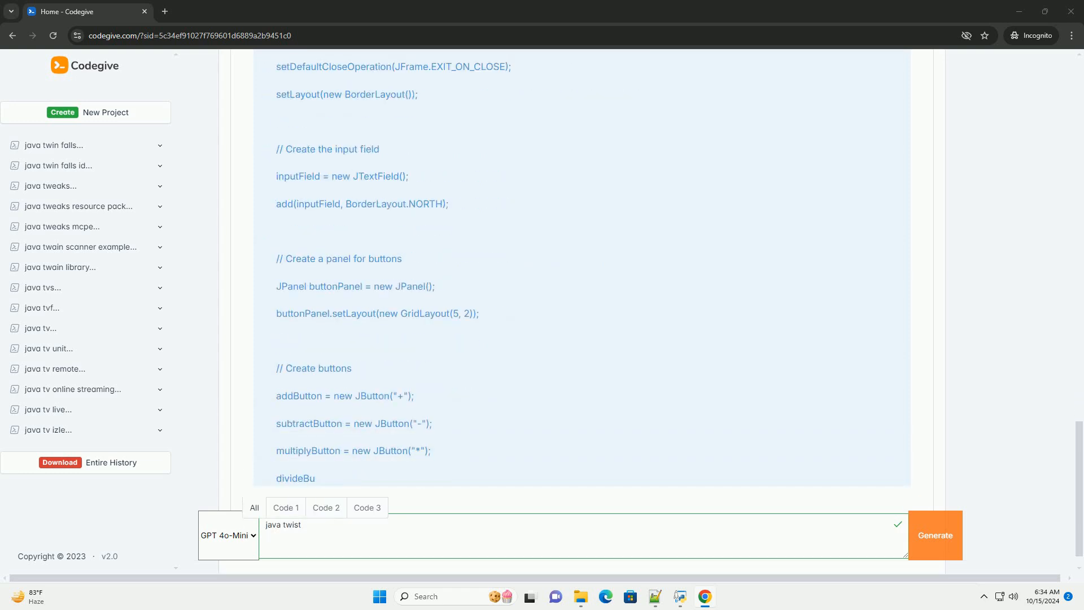
scroll("down", 3)
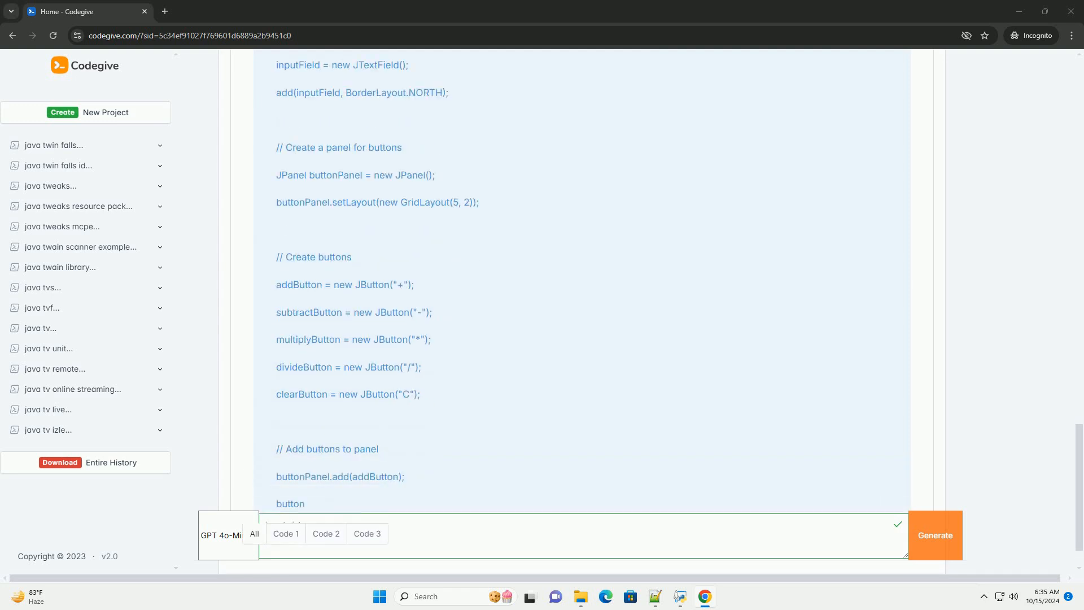
scroll("down", 3)
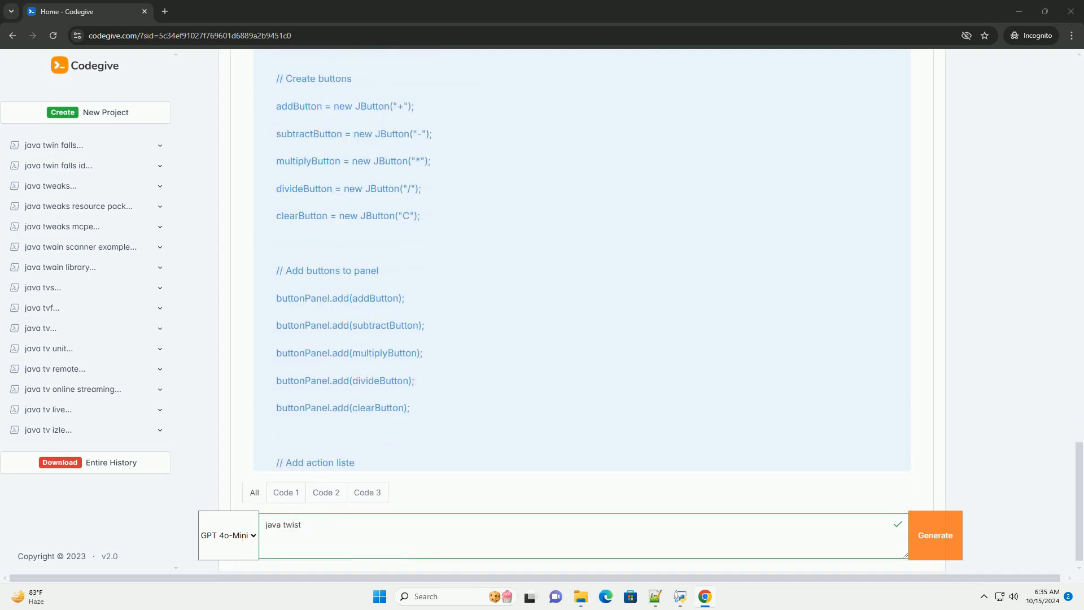
scroll("down", 3)
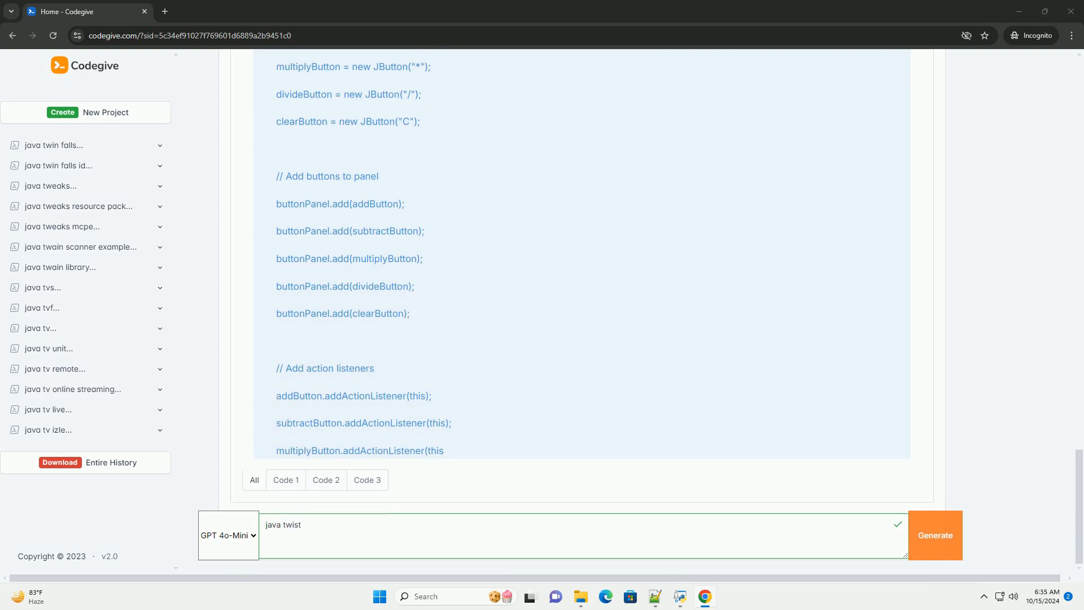
scroll("down", 3)
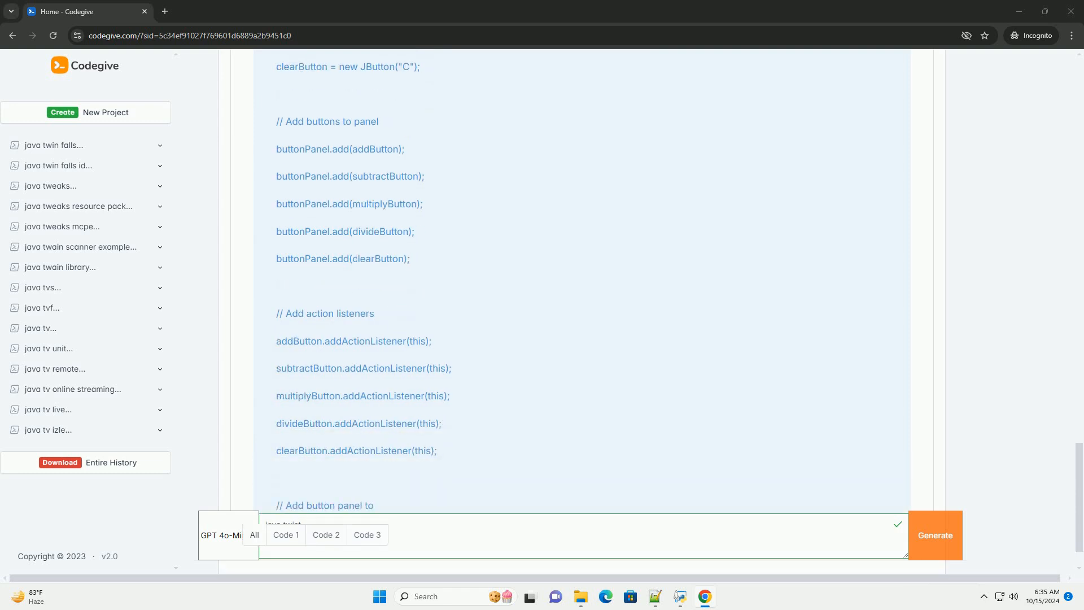
scroll("down", 3)
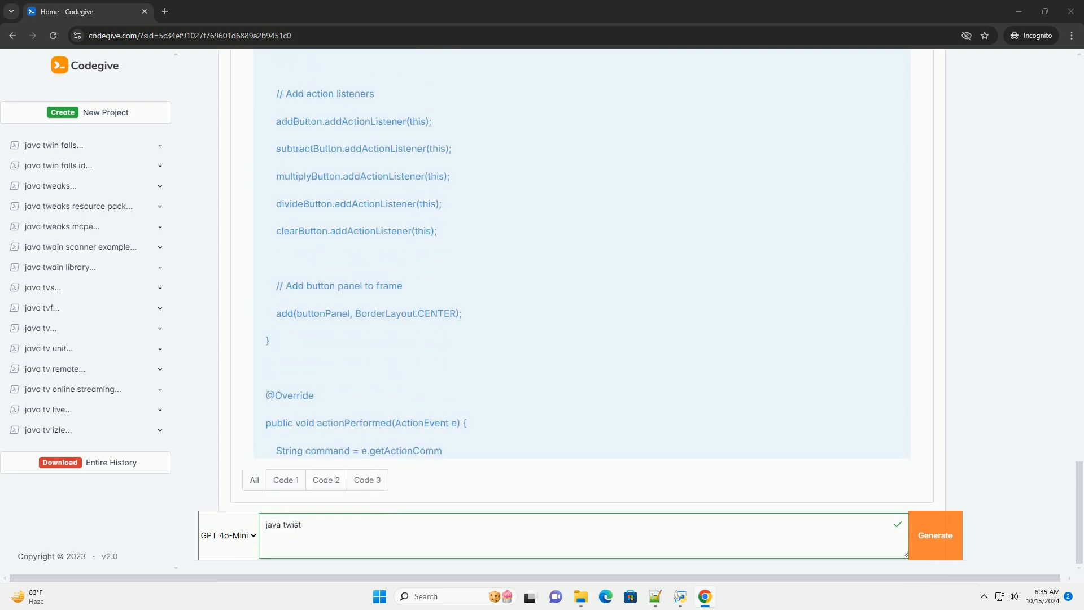
scroll("down", 3)
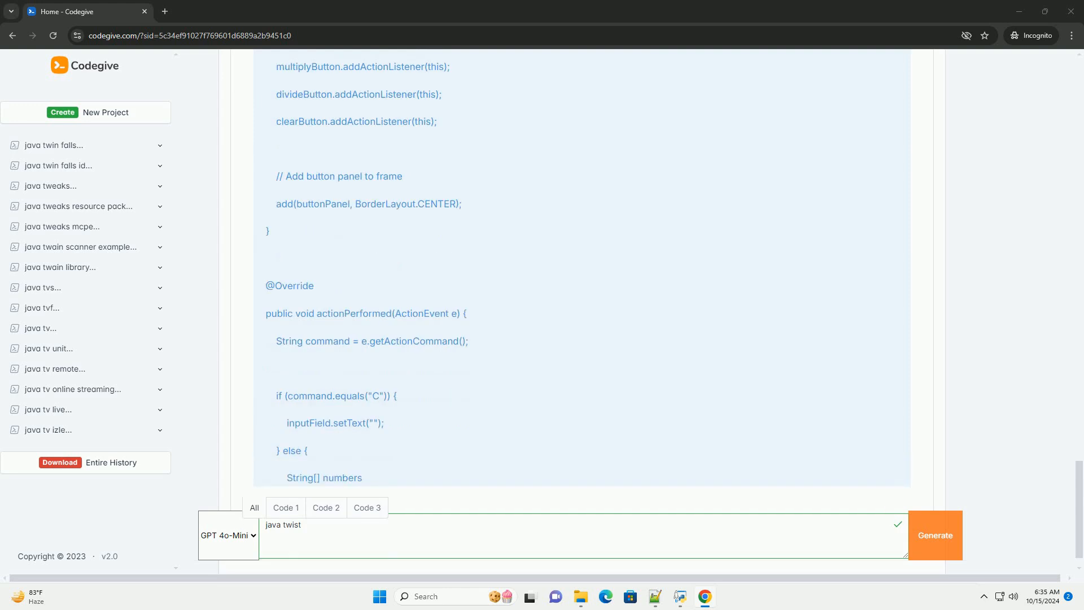
scroll("down", 3)
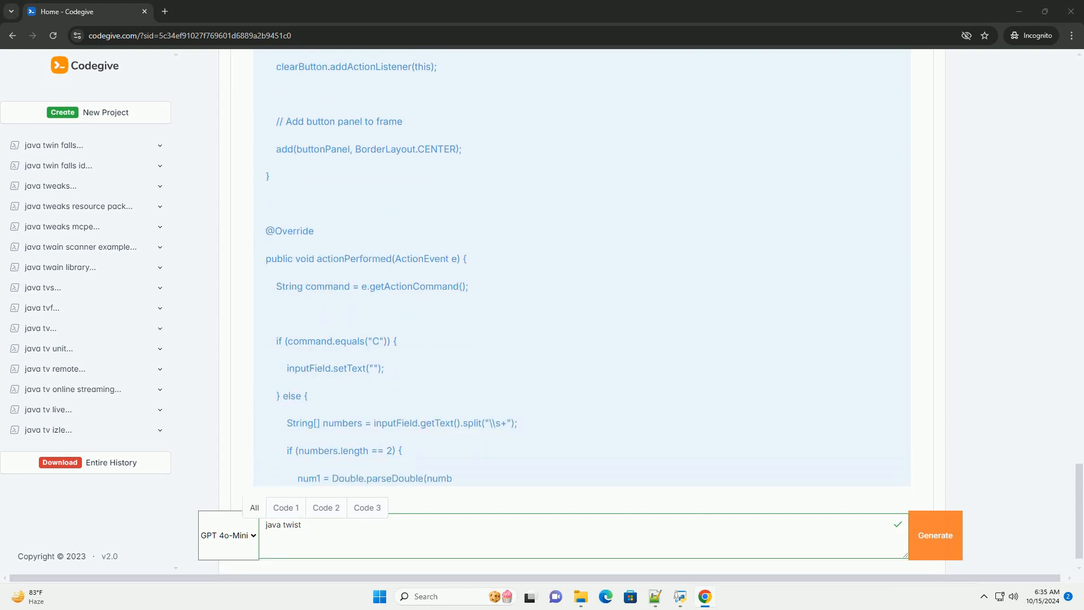
scroll("down", 3)
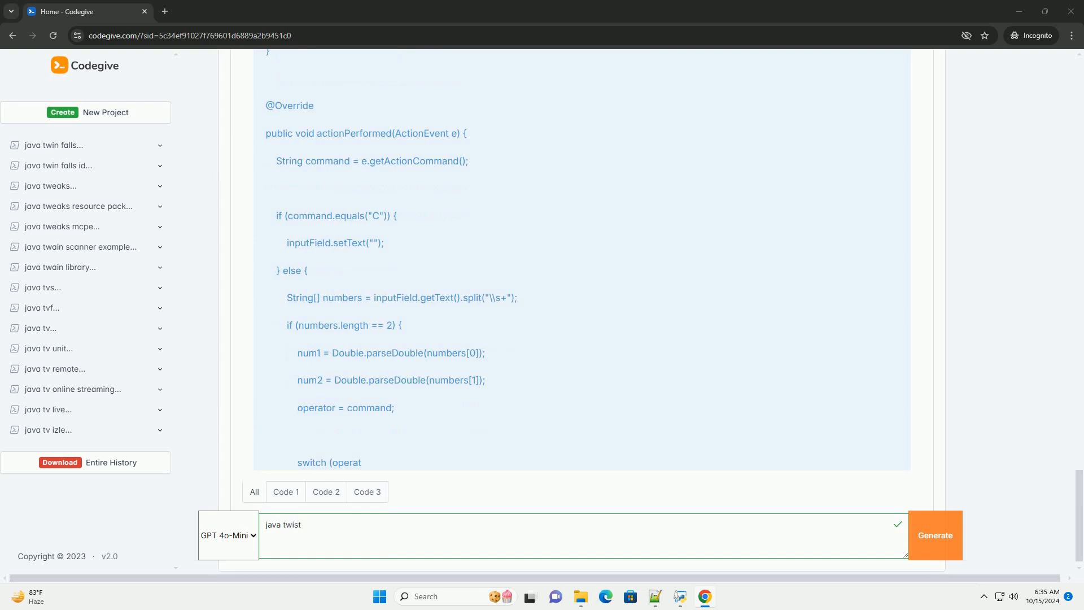
scroll("down", 3)
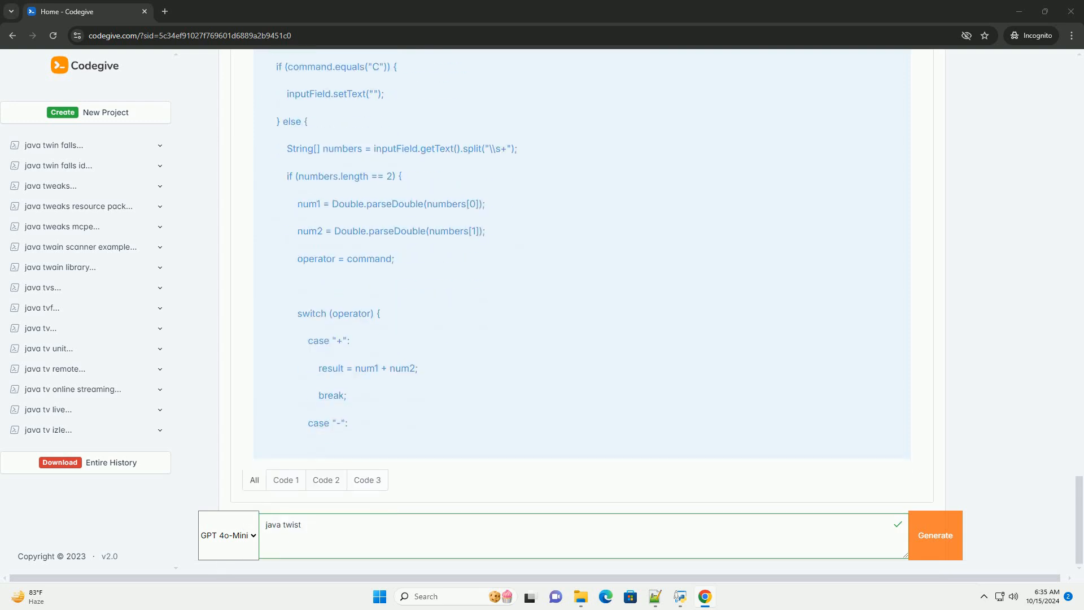
scroll("down", 3)
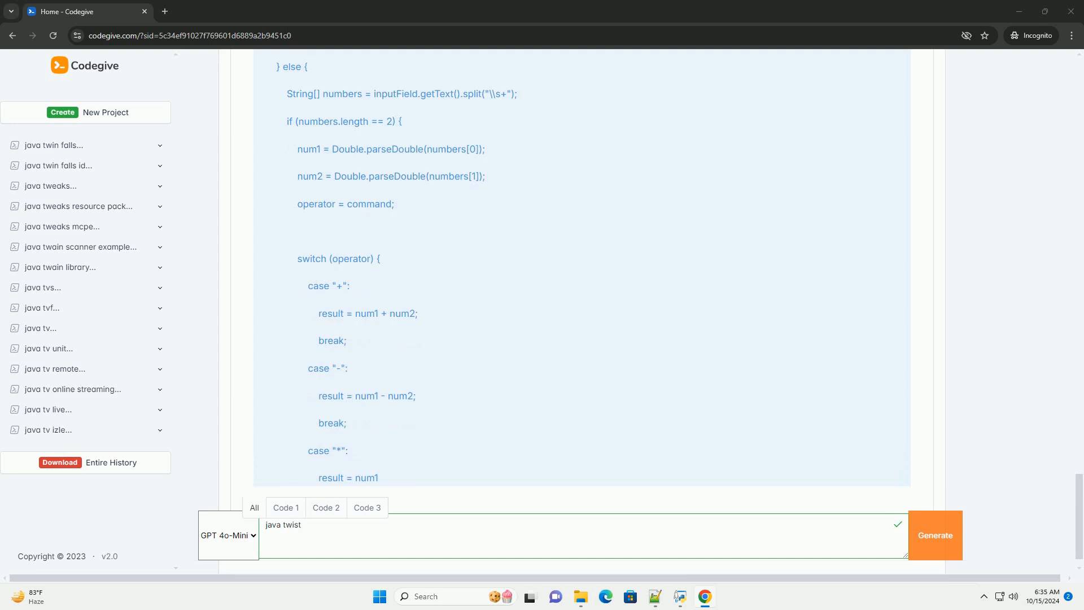
scroll("down", 3)
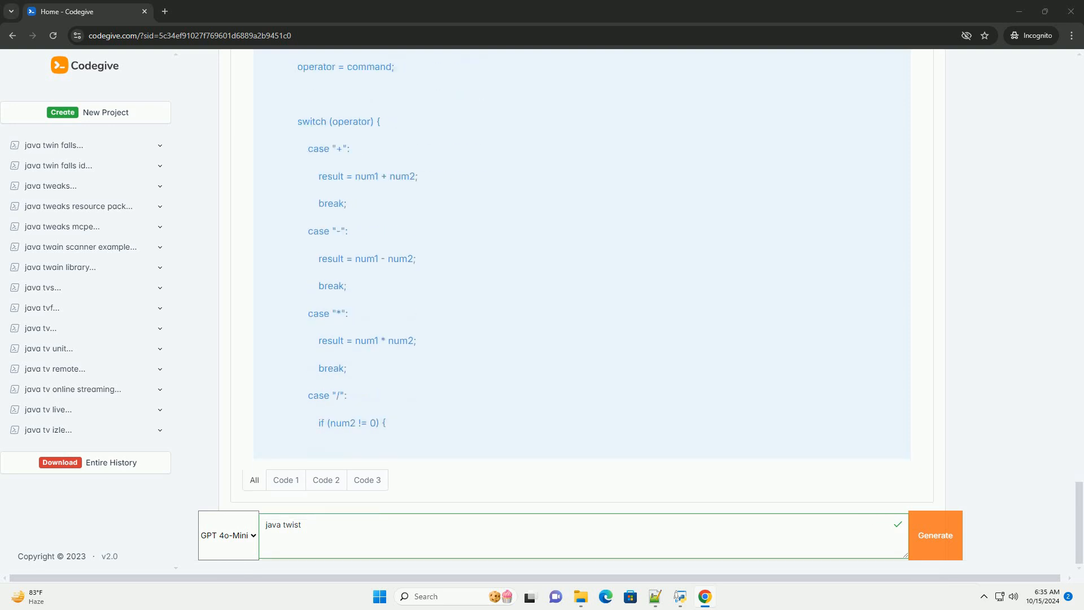
scroll("down", 3)
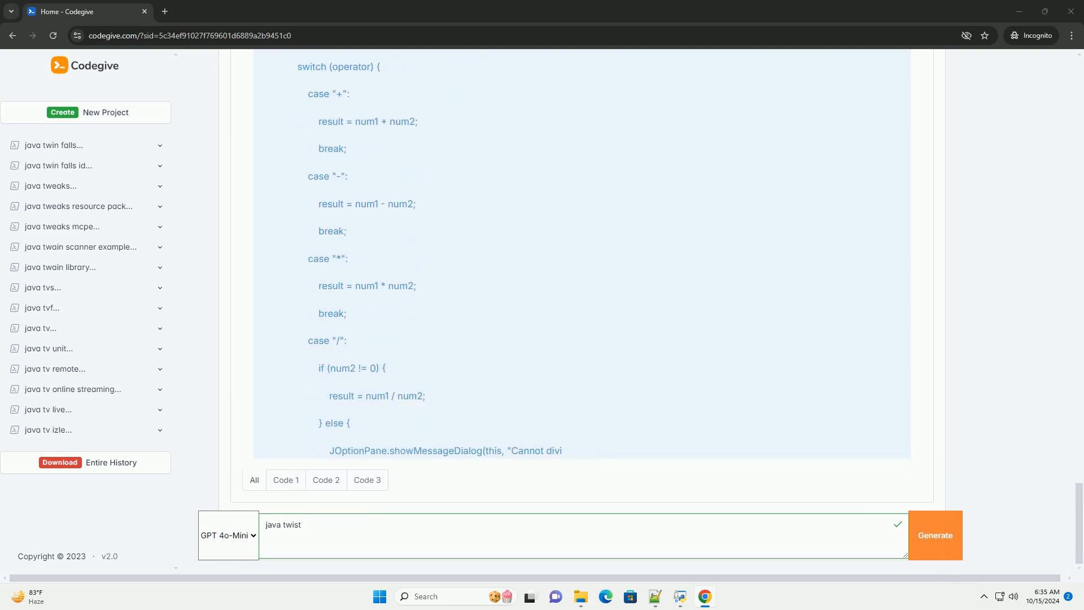
scroll("down", 3)
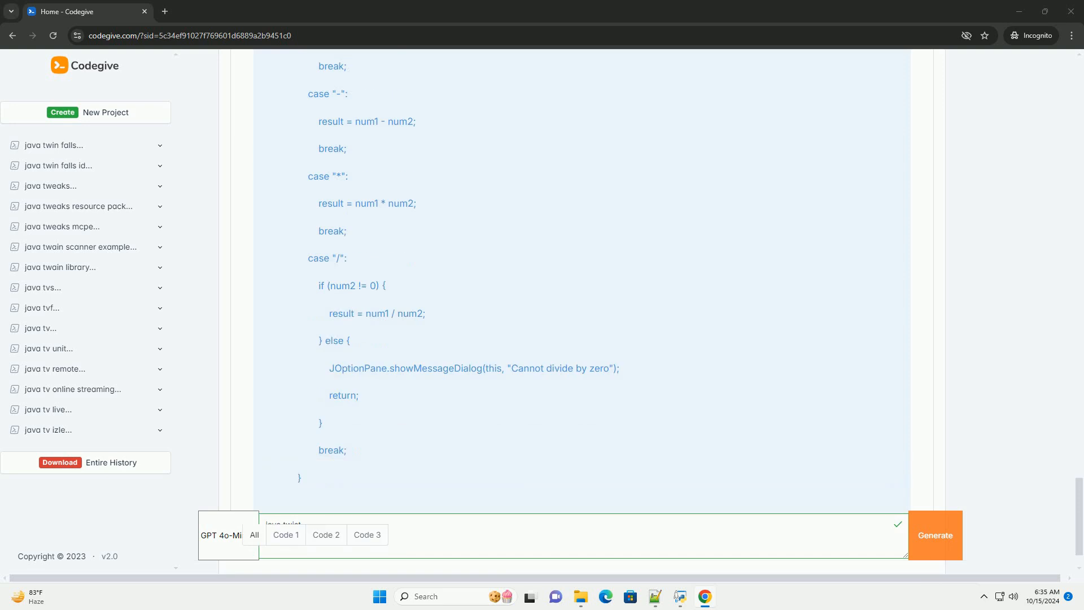
scroll("down", 3)
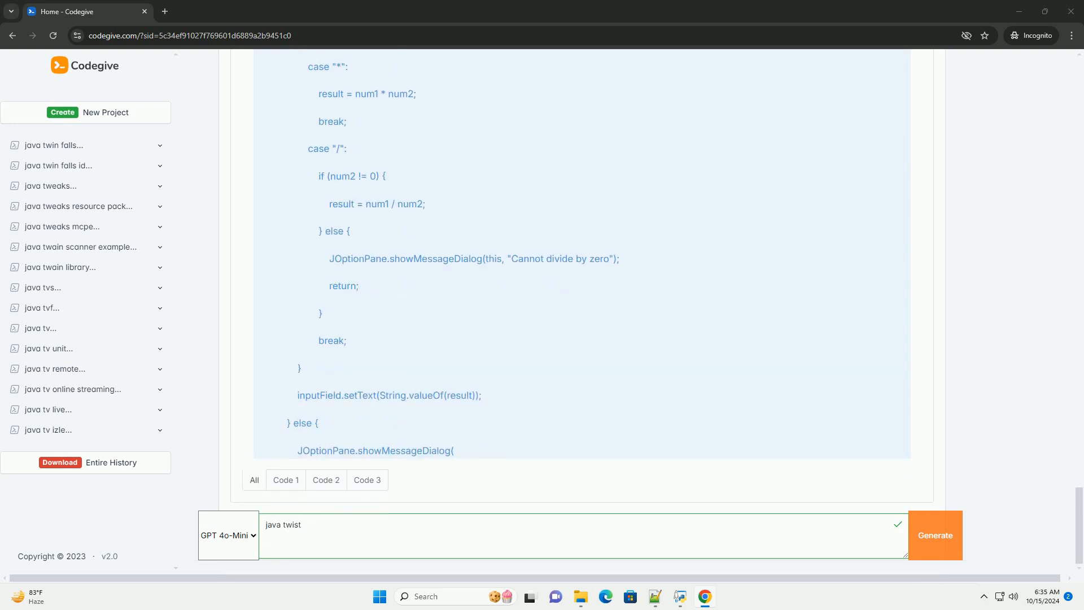
scroll("down", 3)
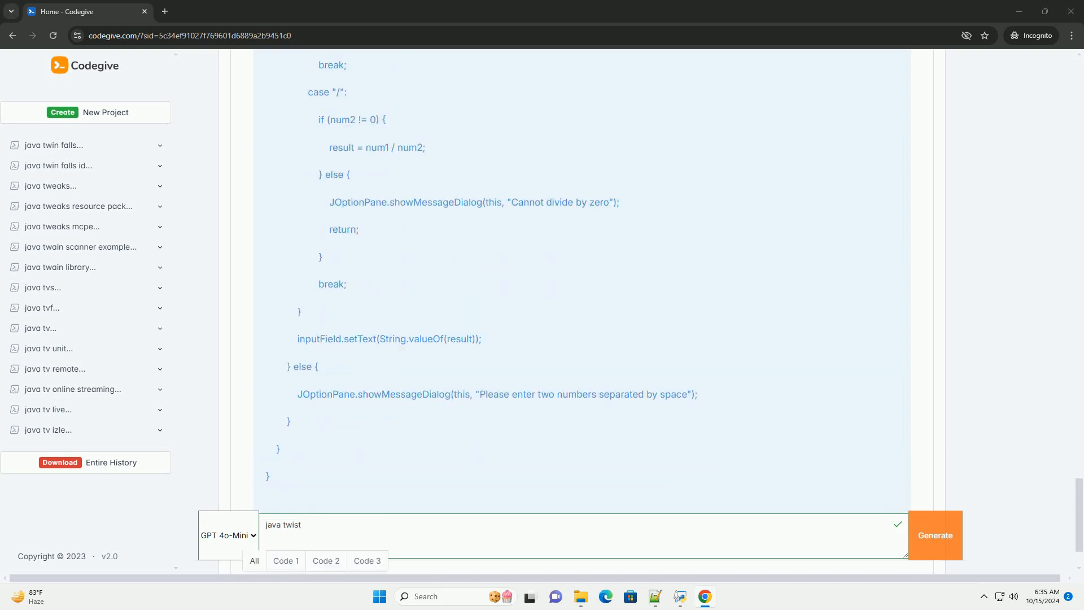
scroll("down", 3)
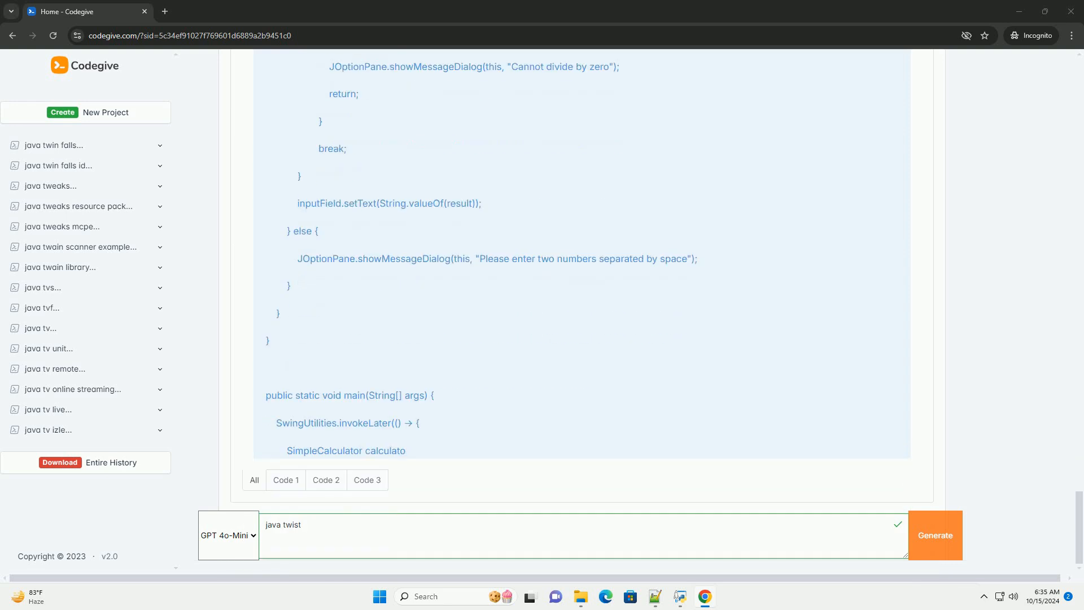